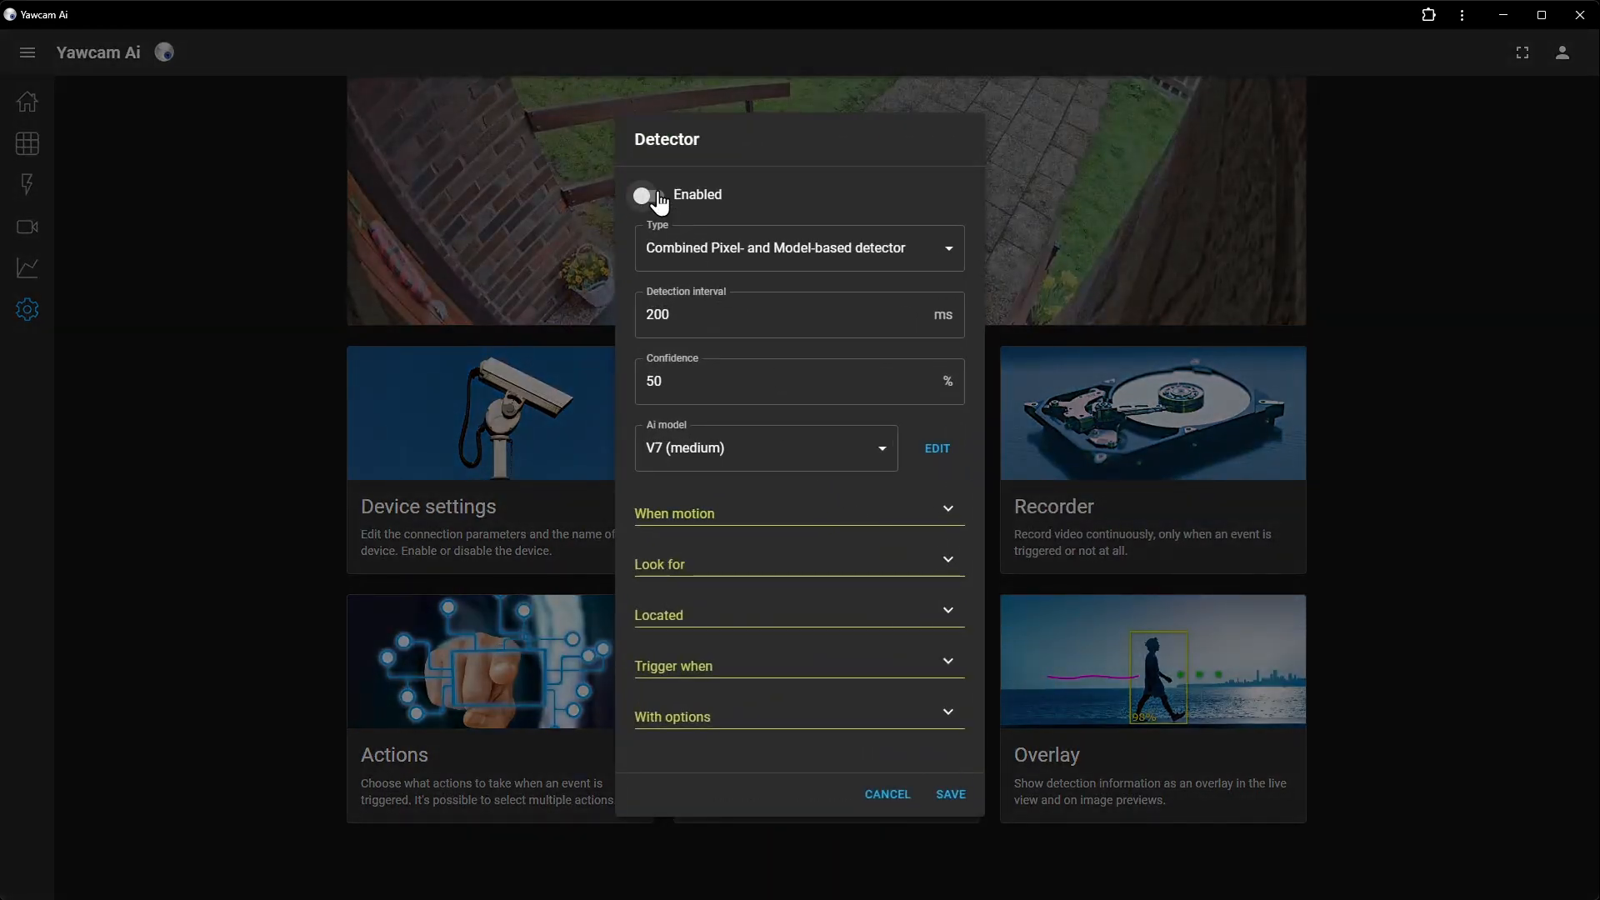
# Step: Turn the detector on via the Enabled toggle
pyautogui.click(647, 195)
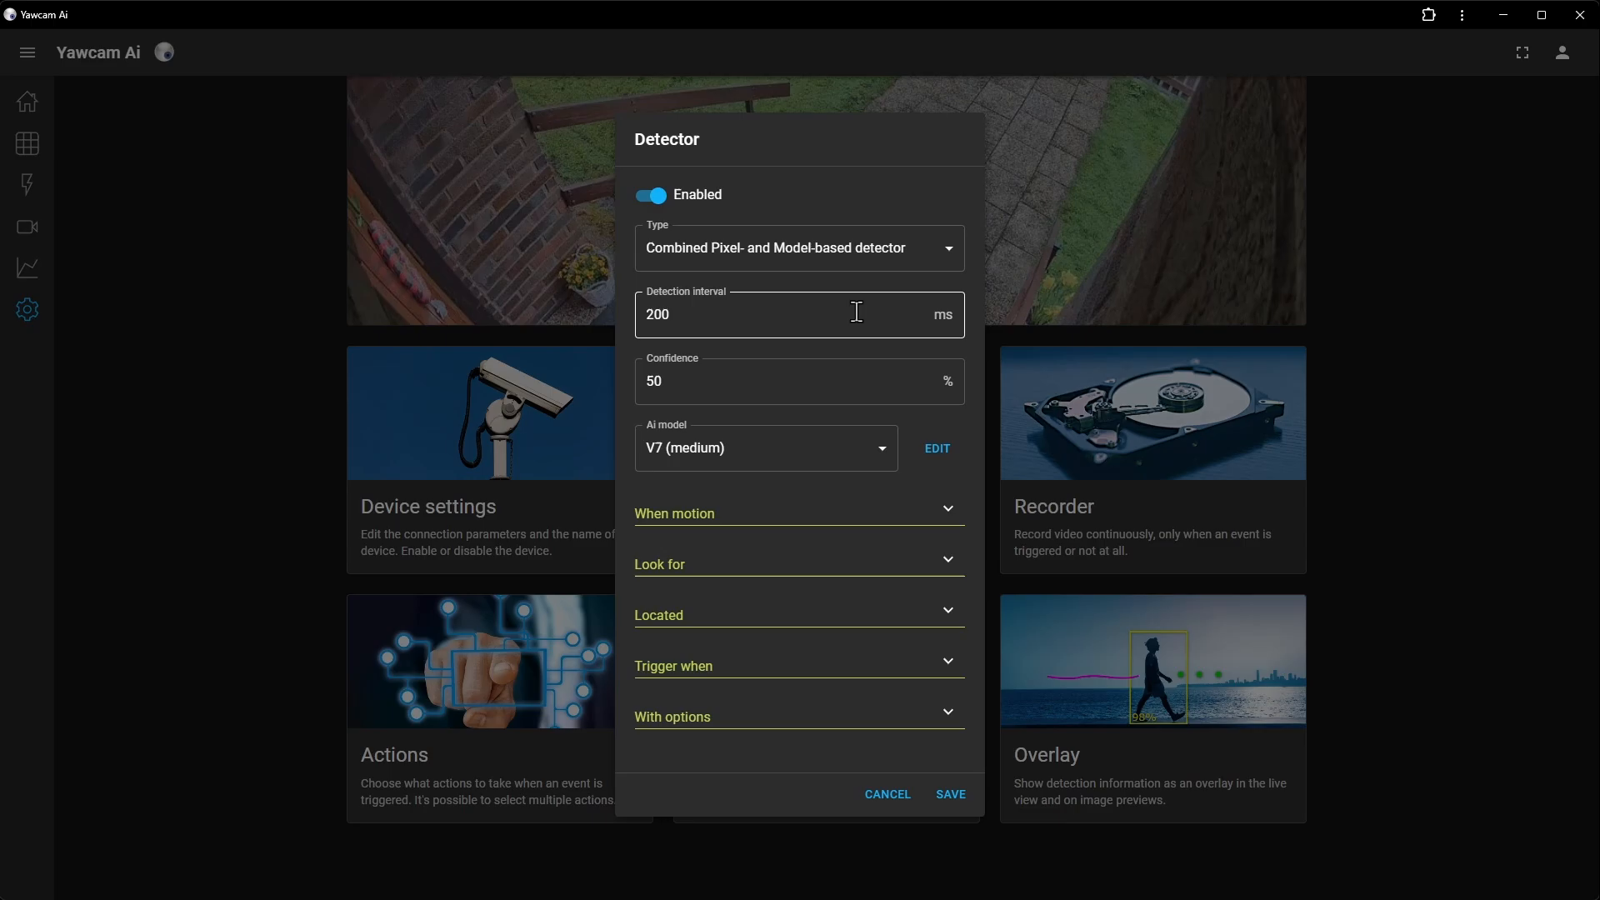
pyautogui.moveTo(780, 530)
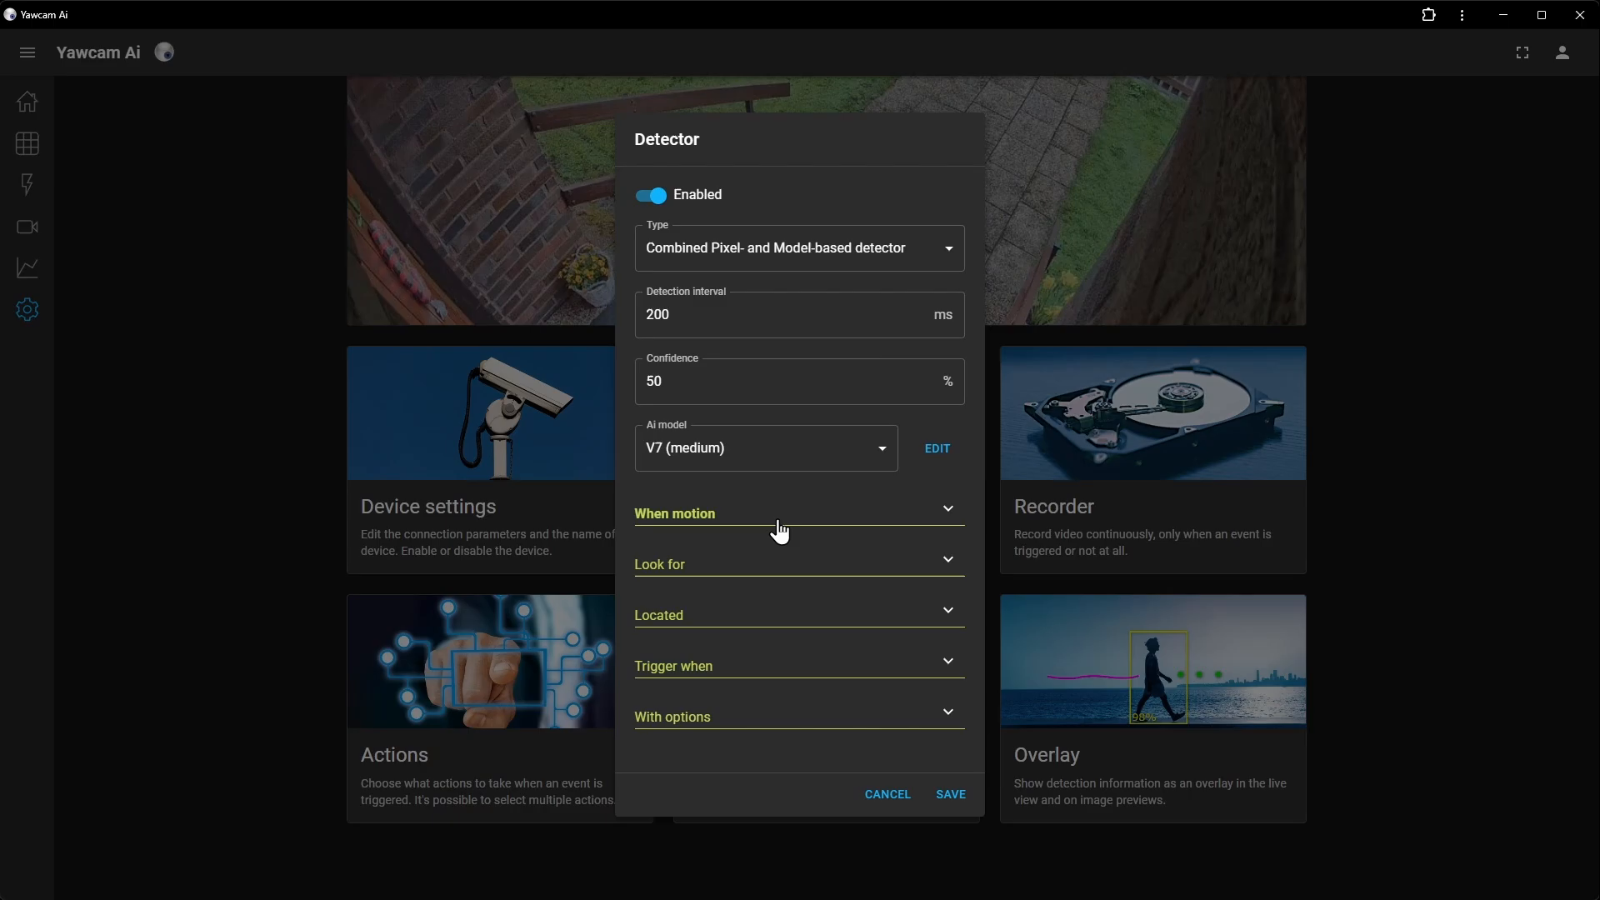
pyautogui.moveTo(779, 573)
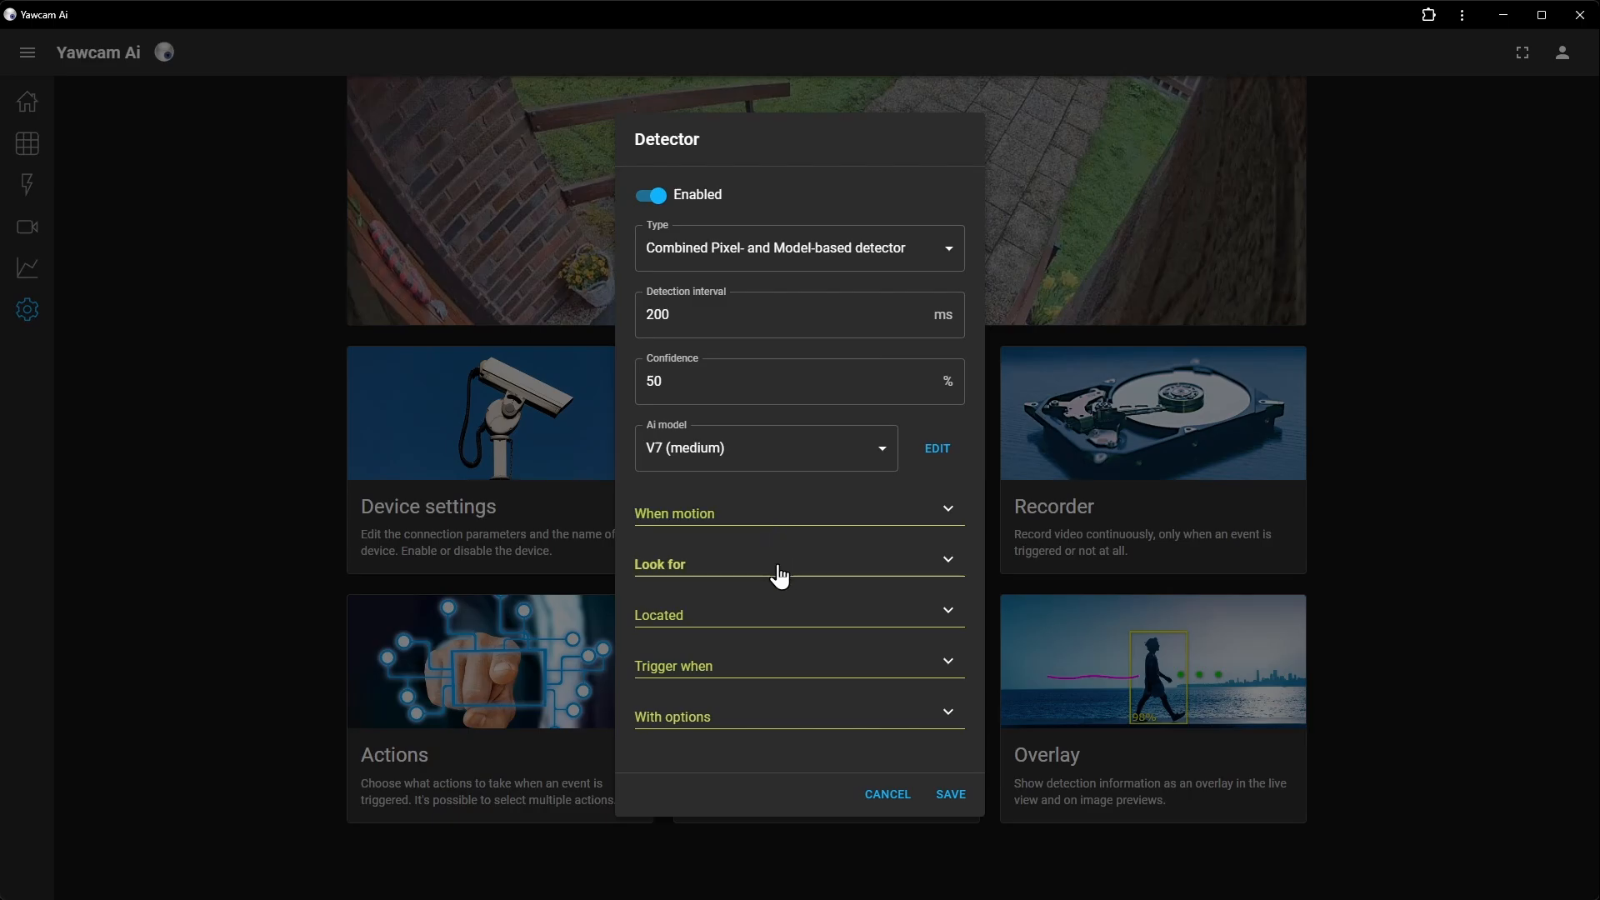
pyautogui.moveTo(773, 595)
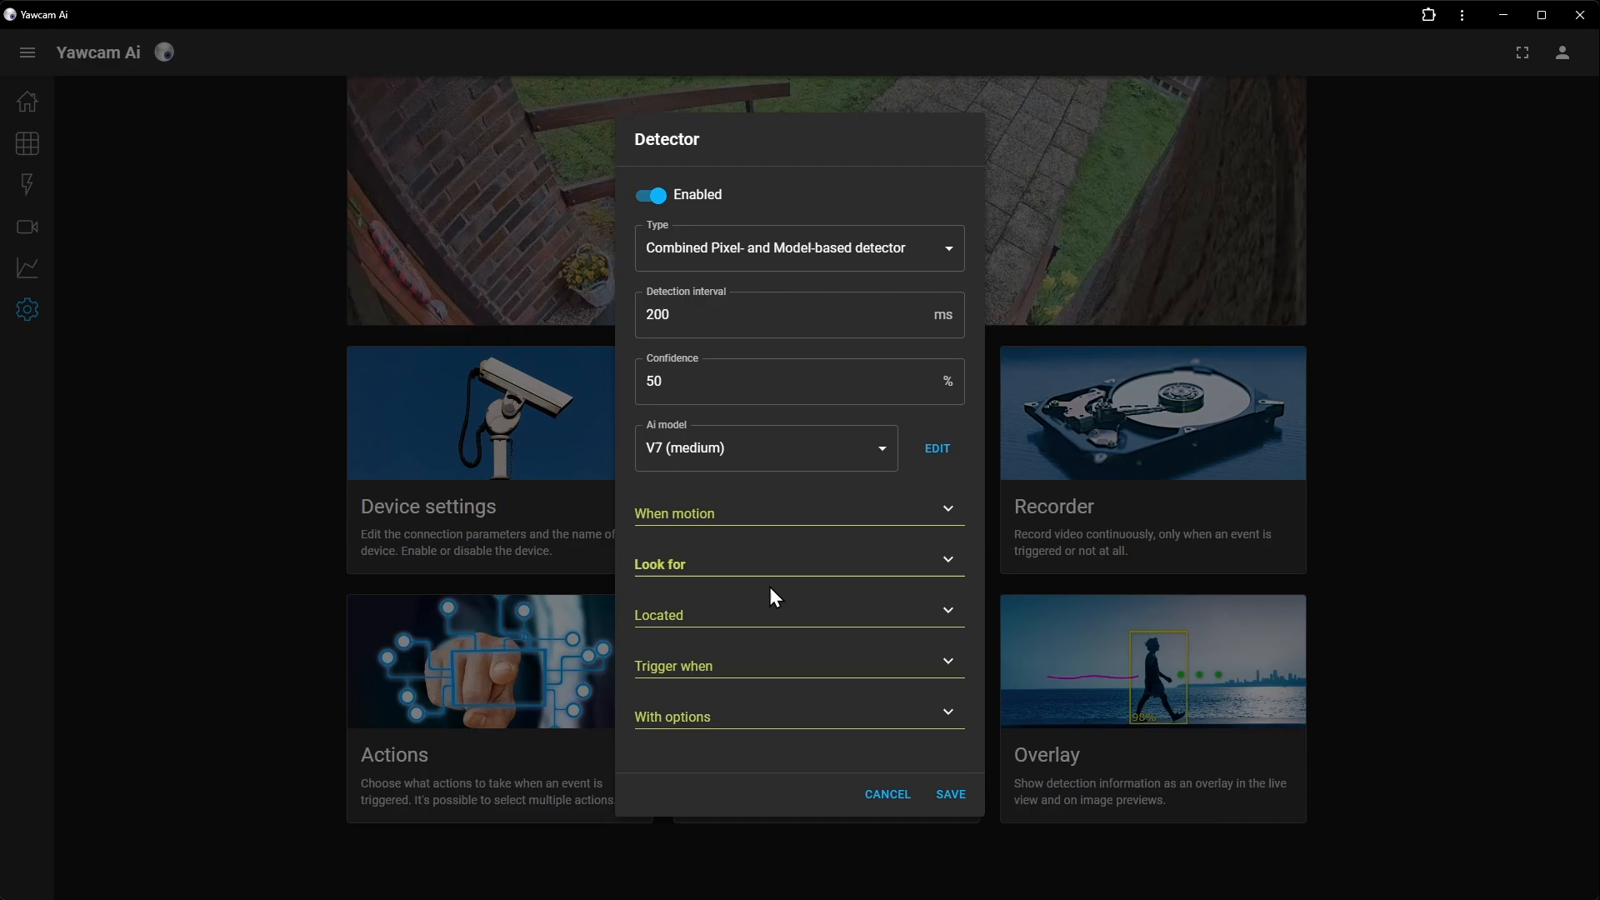
pyautogui.moveTo(772, 680)
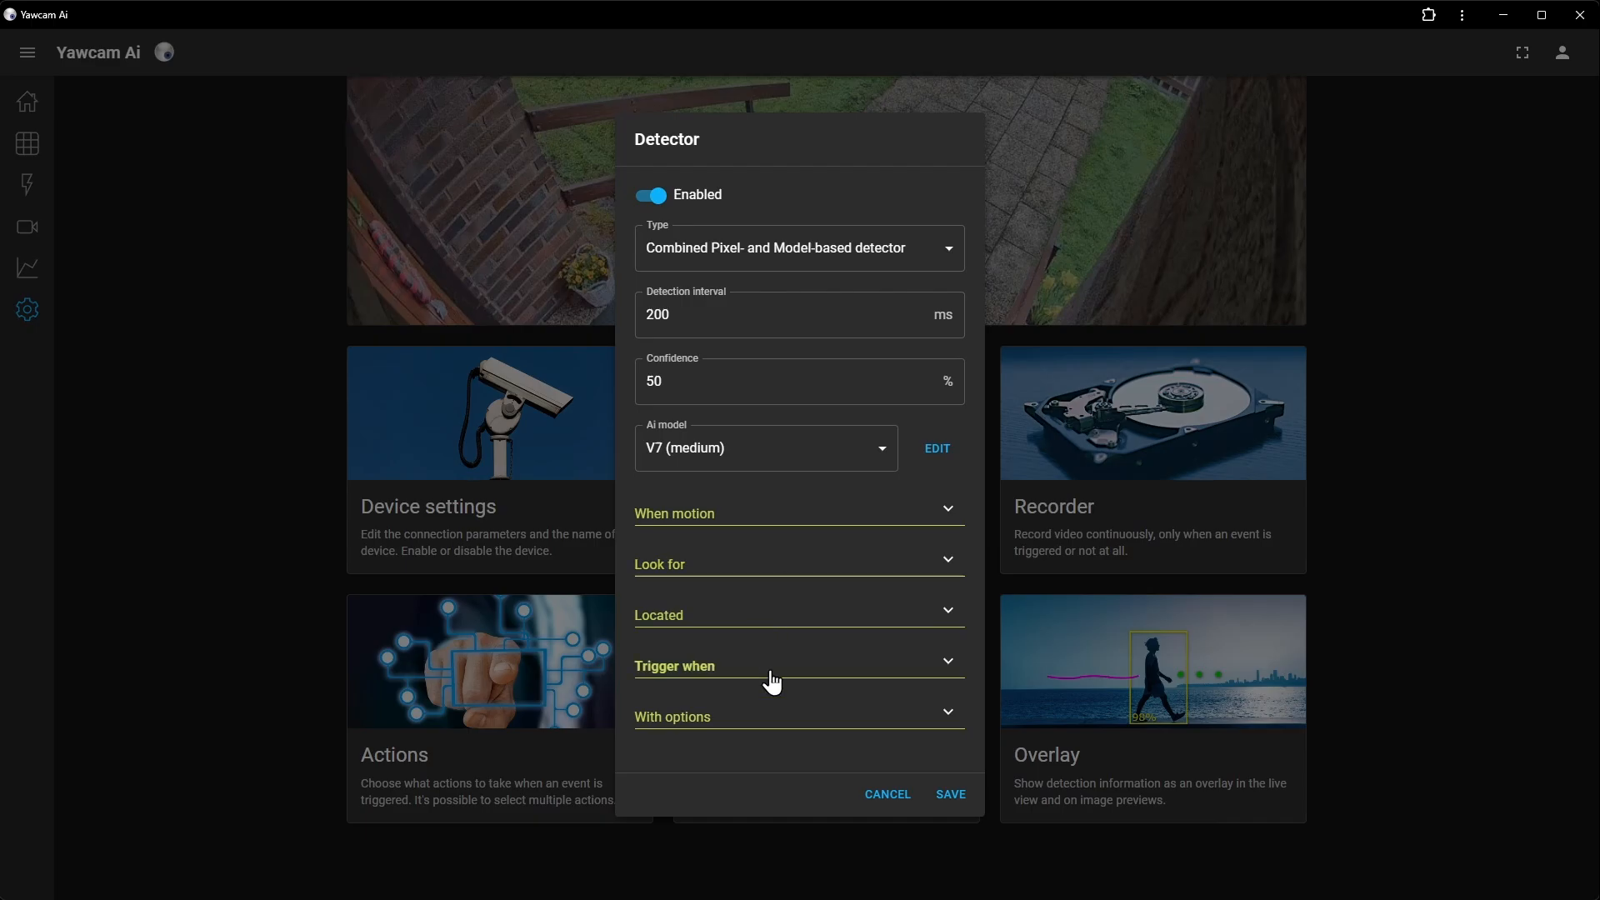
pyautogui.moveTo(750, 579)
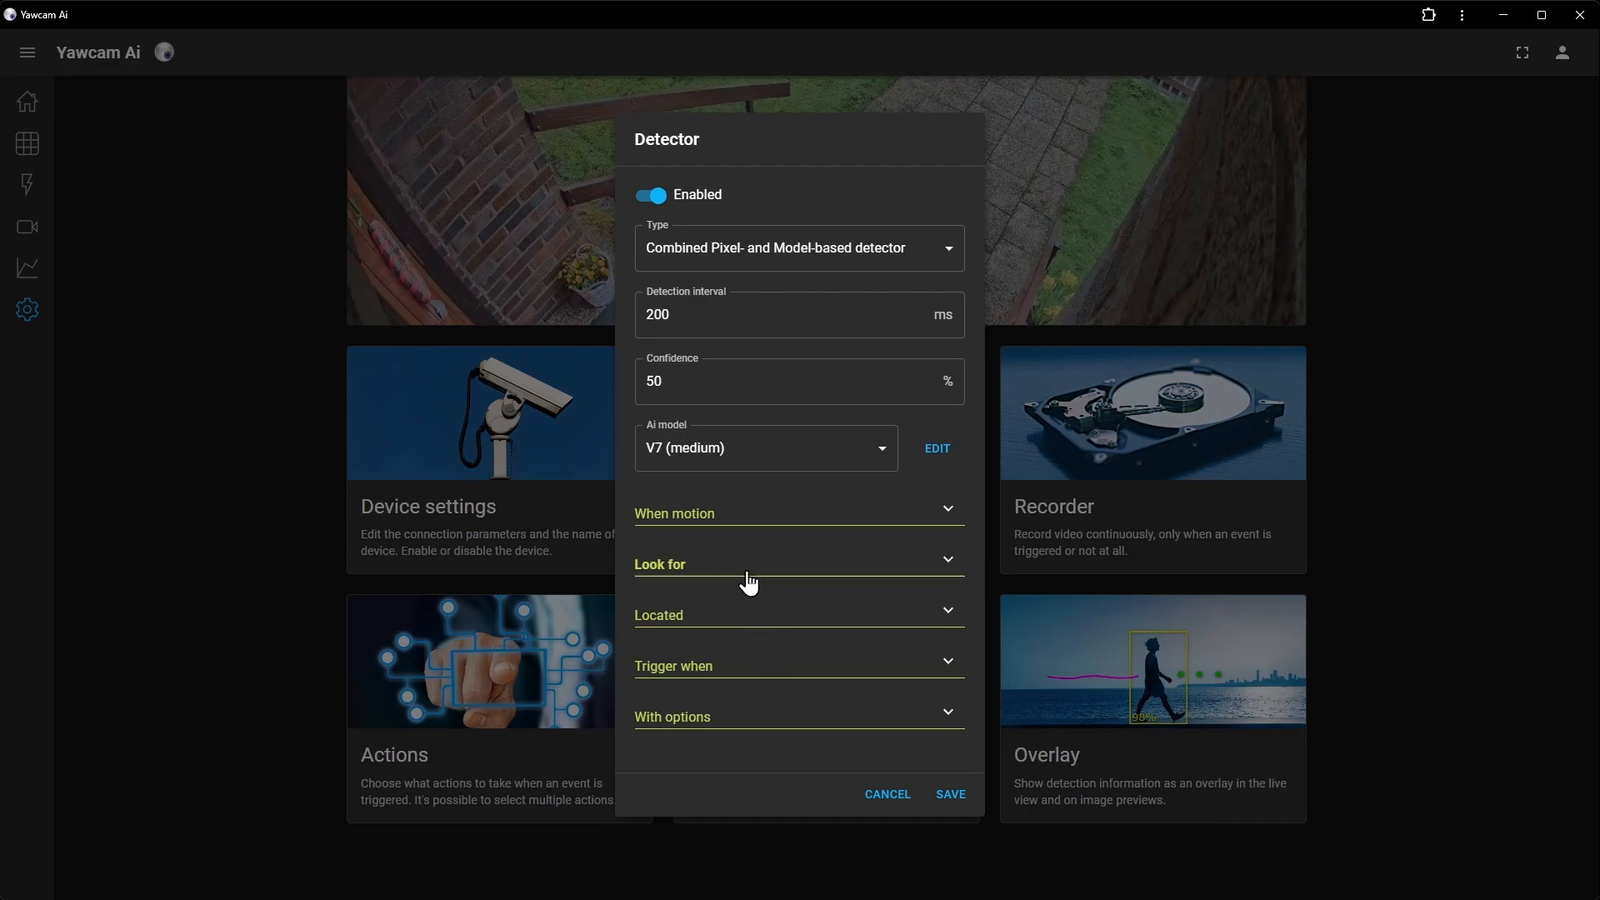
# Step: Add cat and dog to the object types the detector looks for, alongside person
pyautogui.click(748, 563)
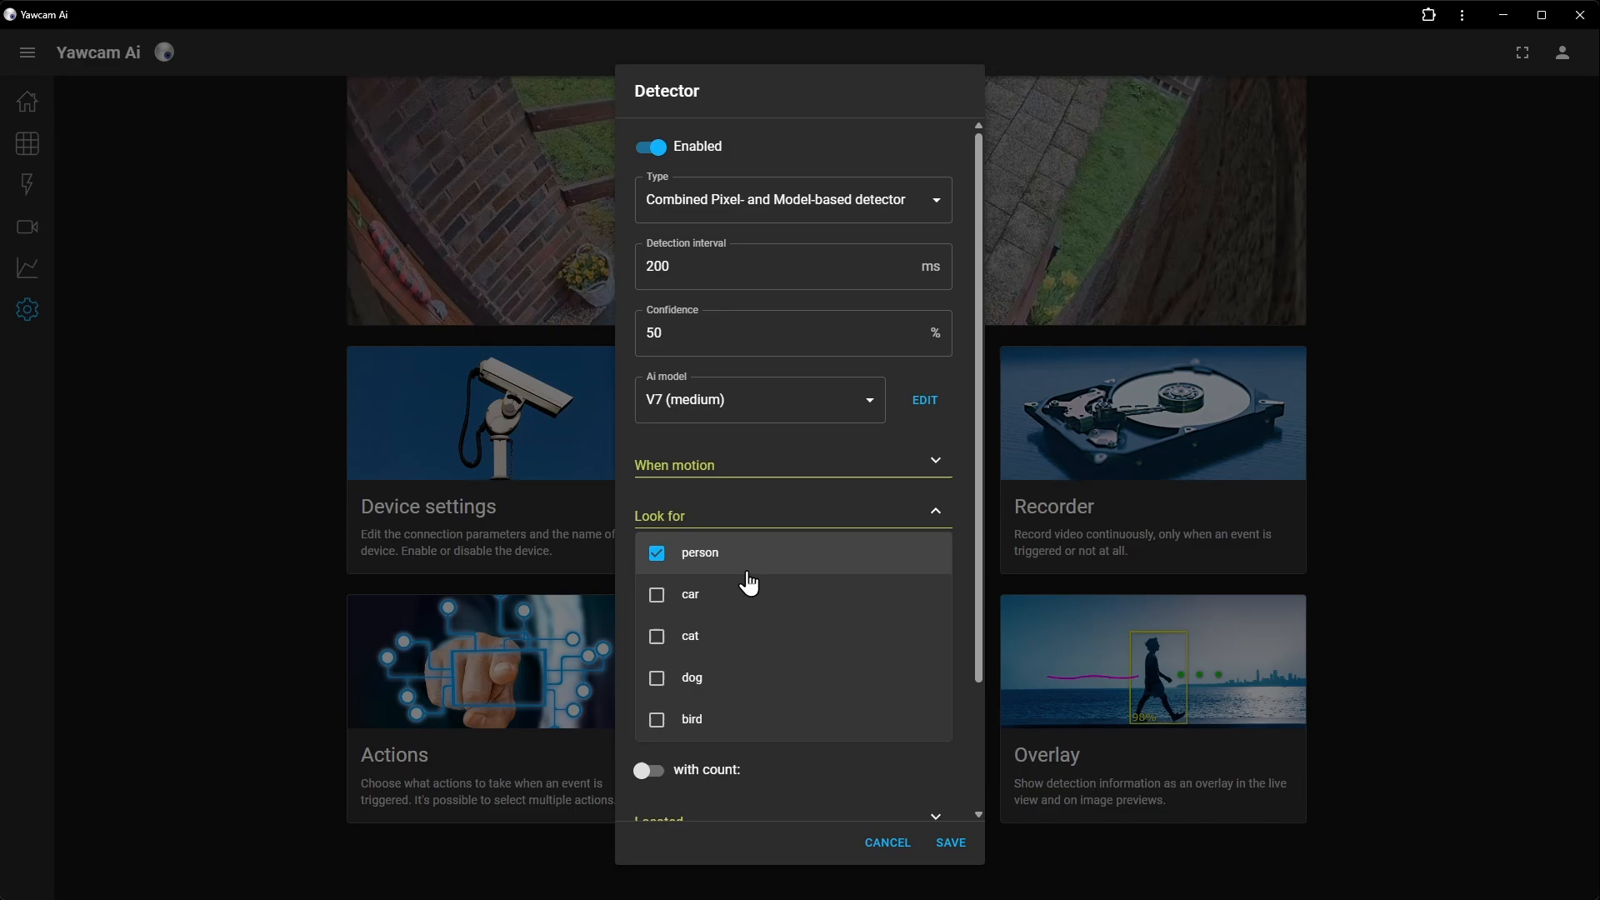
pyautogui.click(656, 636)
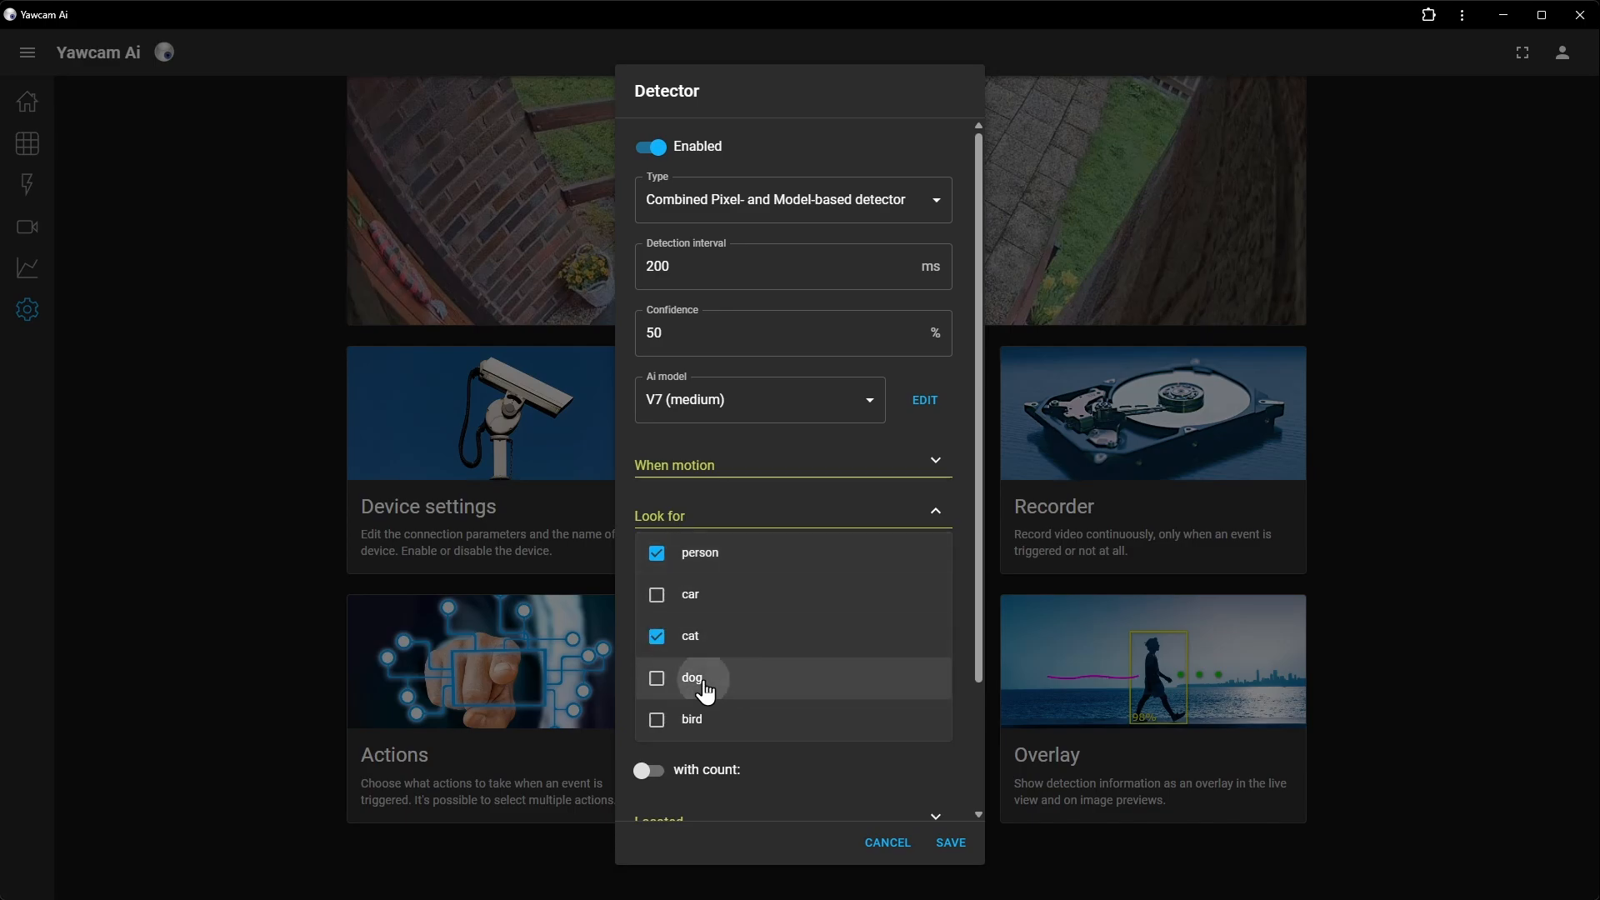
pyautogui.click(656, 678)
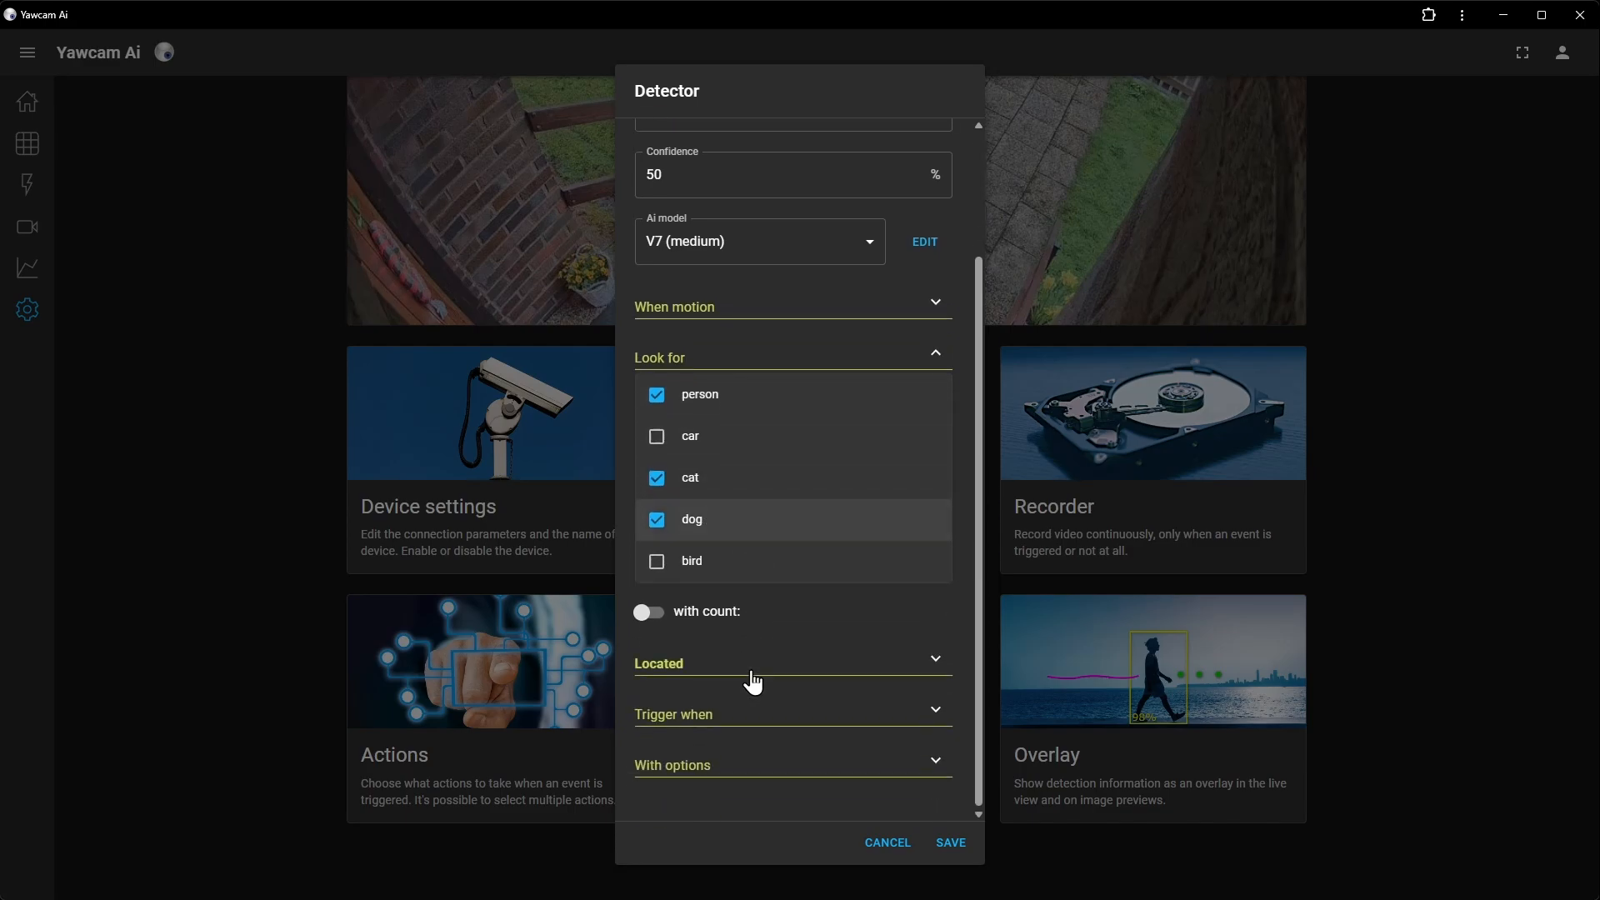
# Step: Restrict detections to Inside zone and define the detection zone
pyautogui.click(791, 663)
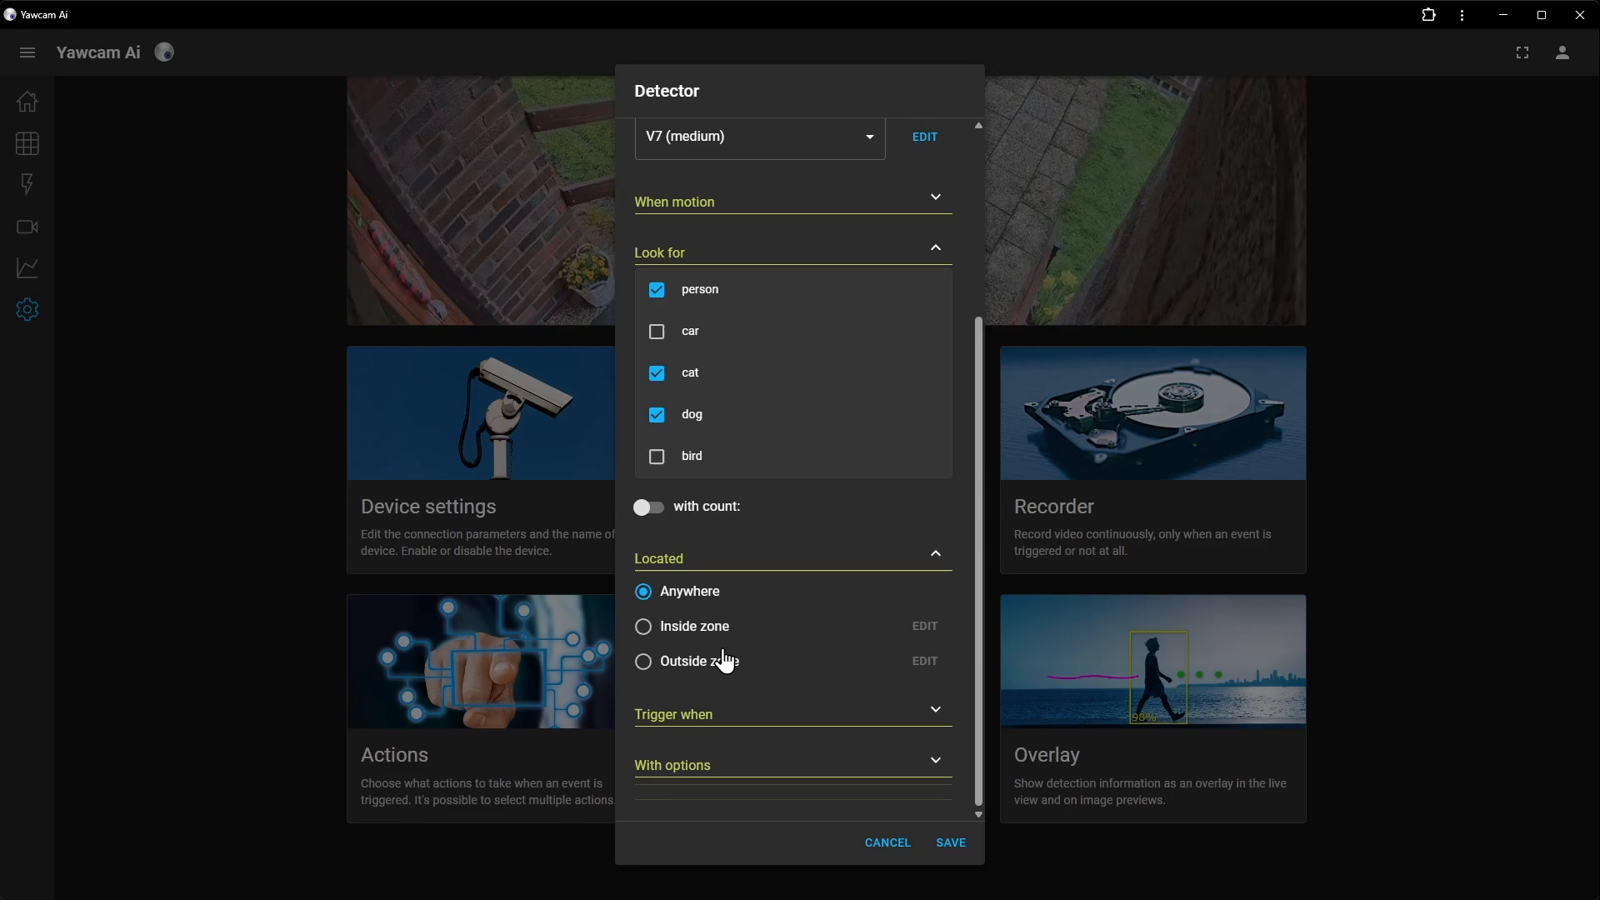
pyautogui.click(643, 624)
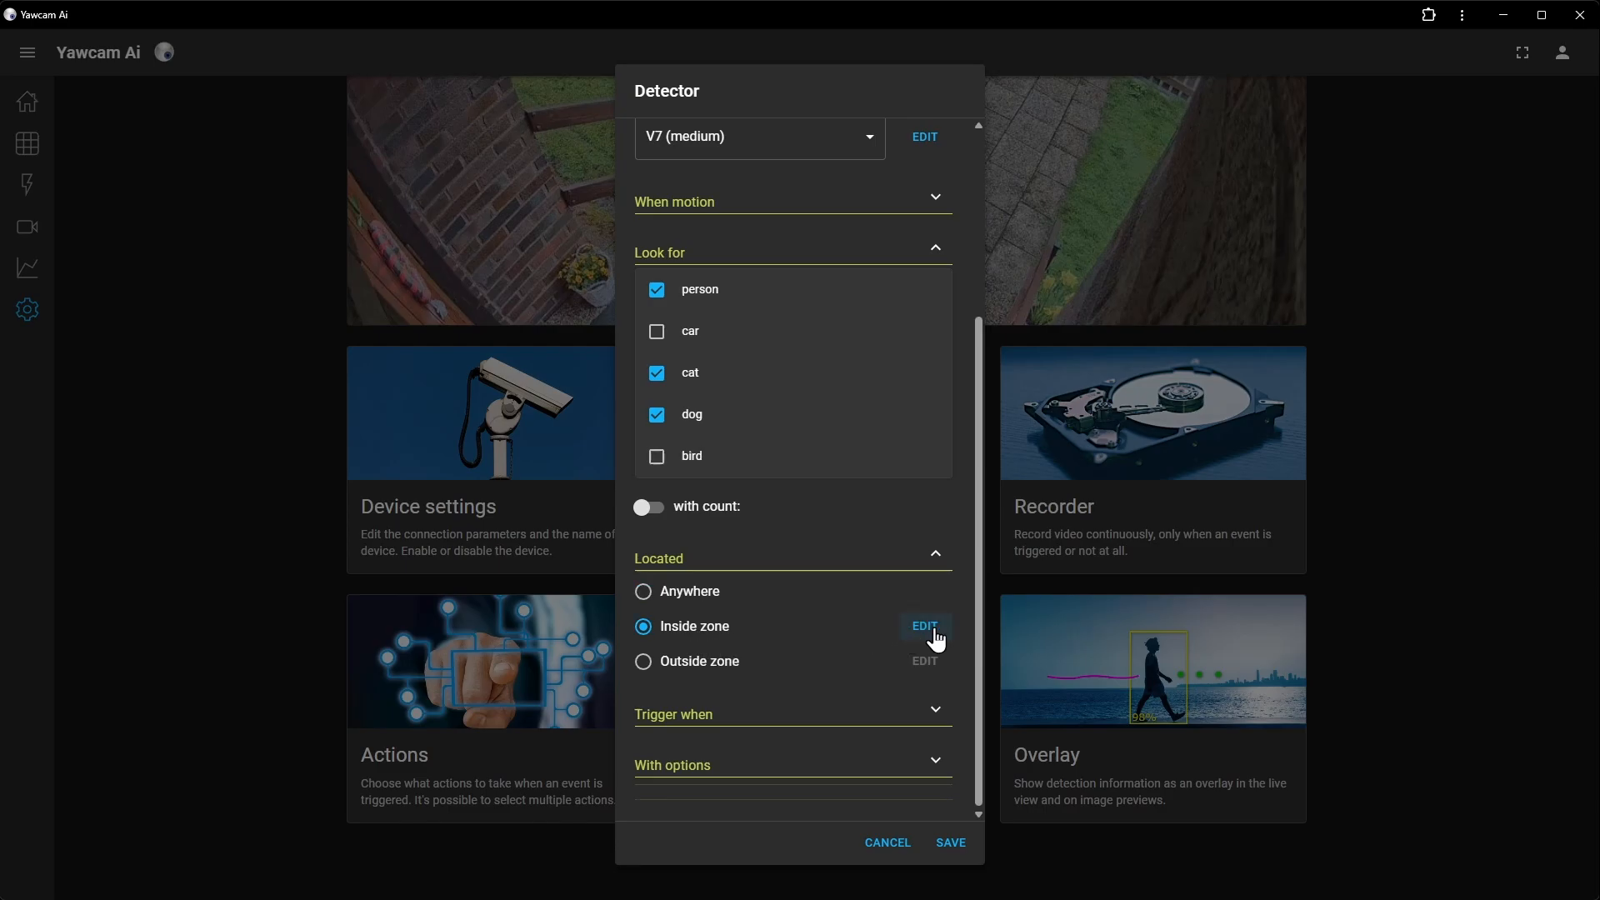
pyautogui.click(923, 625)
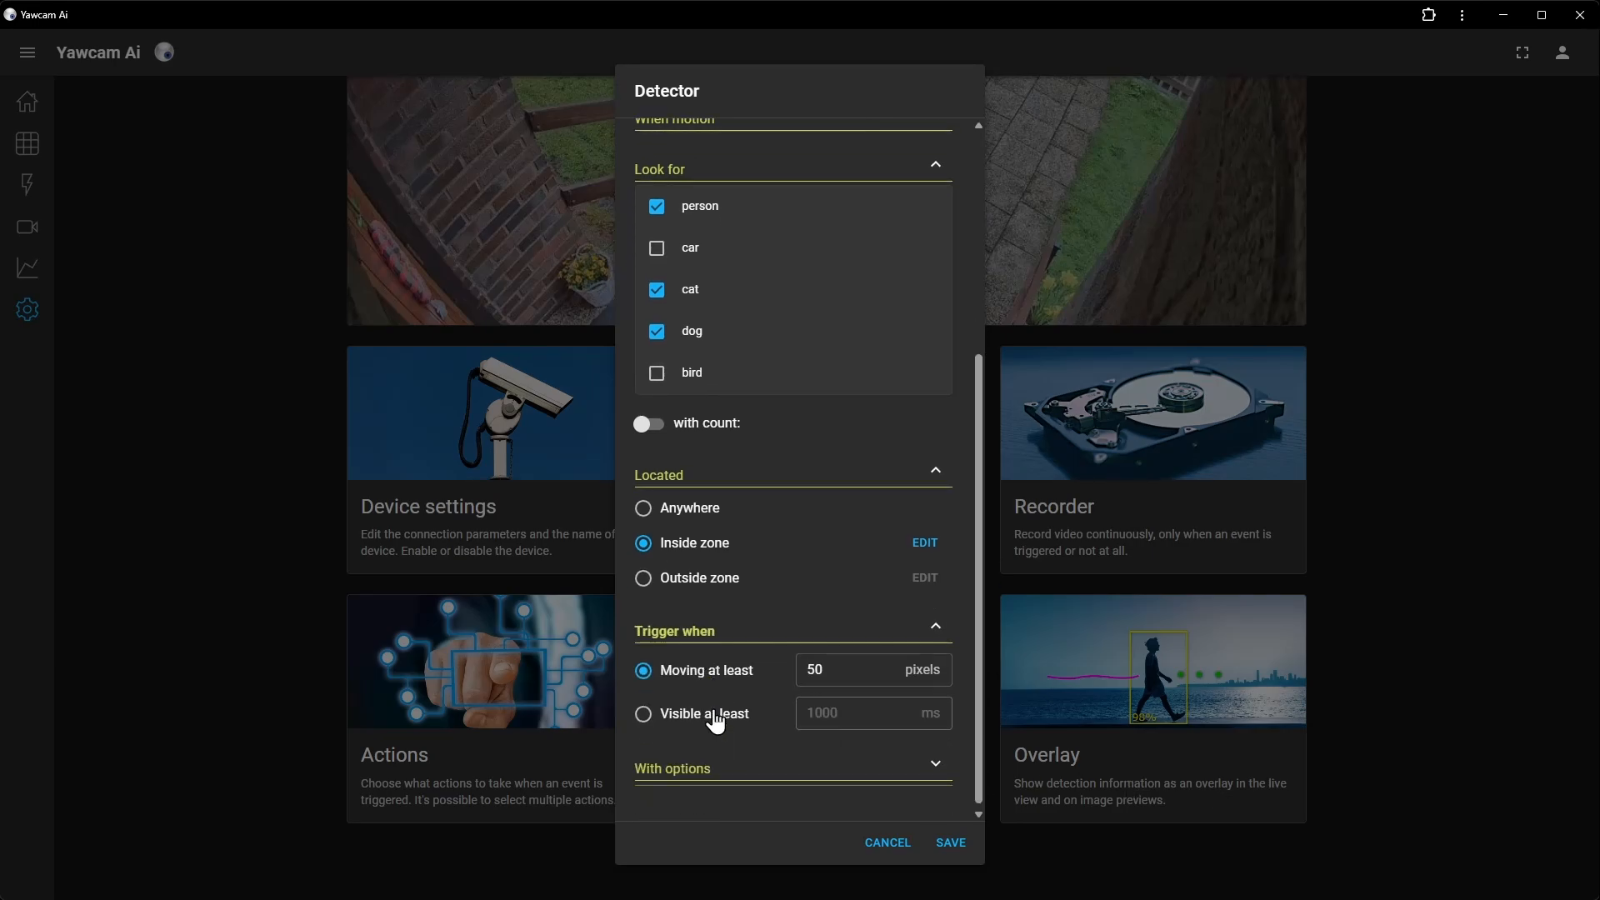
pyautogui.click(850, 667)
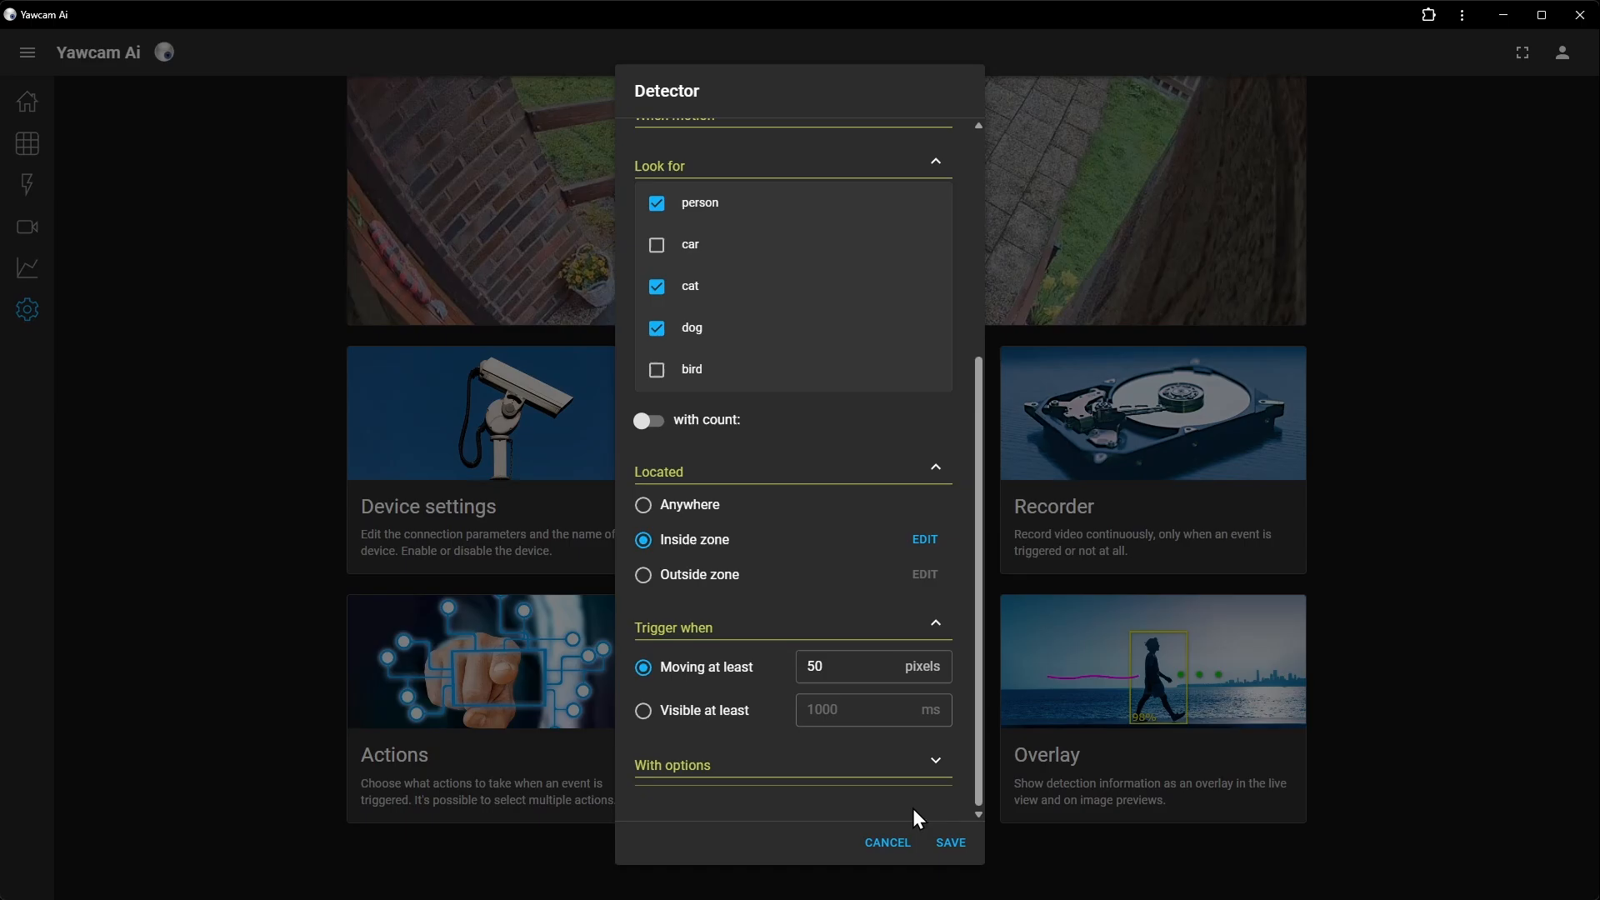
# Step: Save the detector settings and show the Front door live view
pyautogui.click(949, 843)
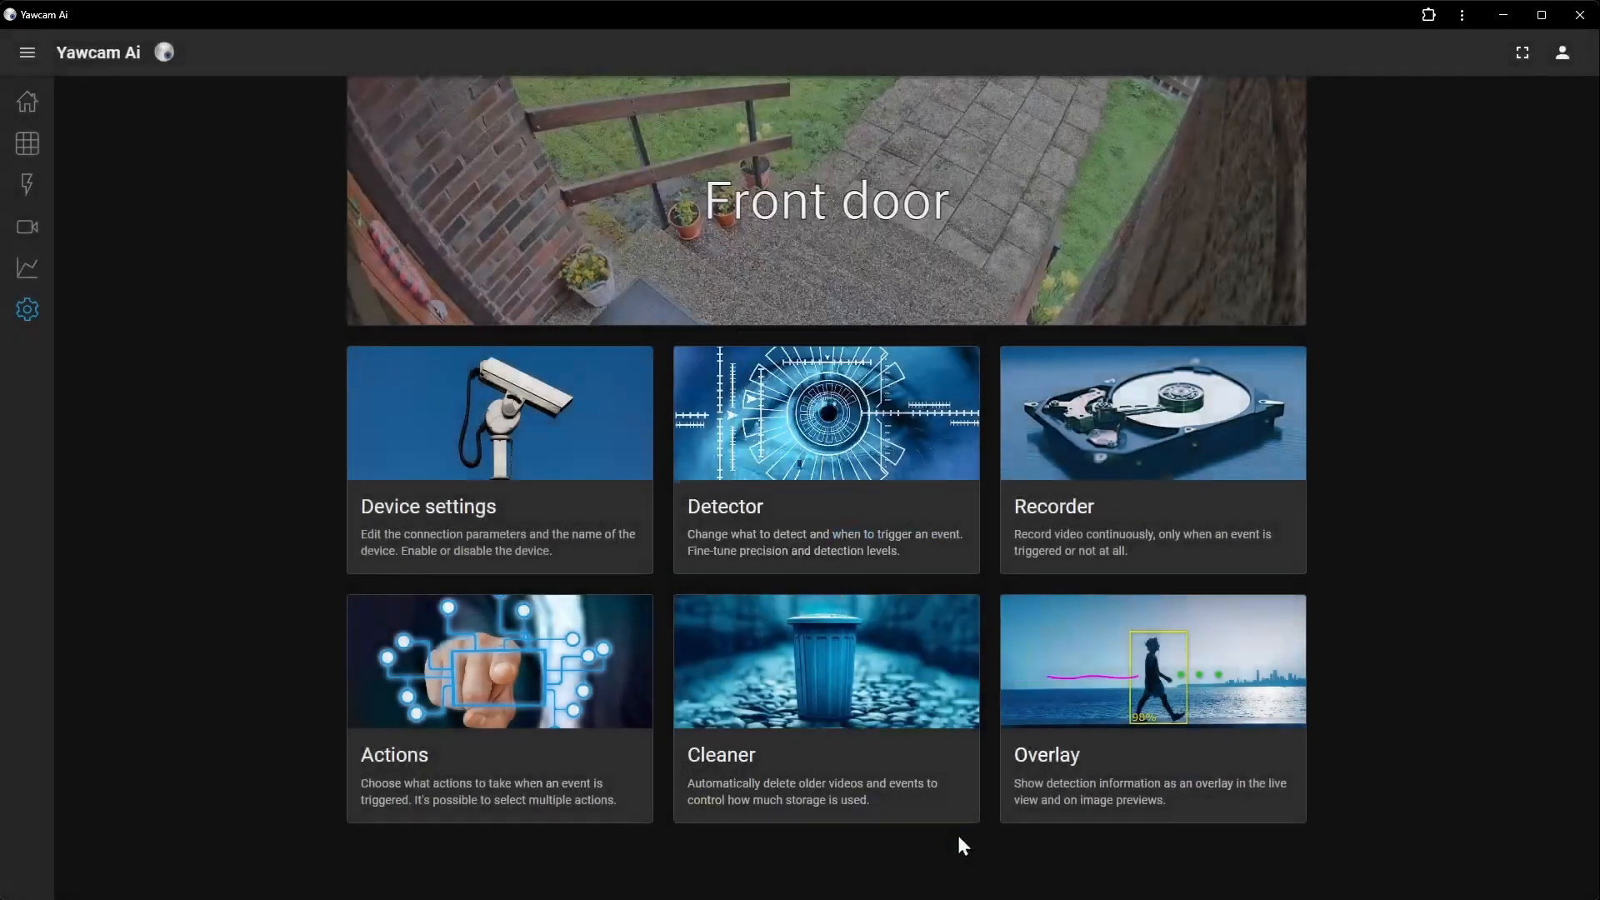
pyautogui.click(27, 143)
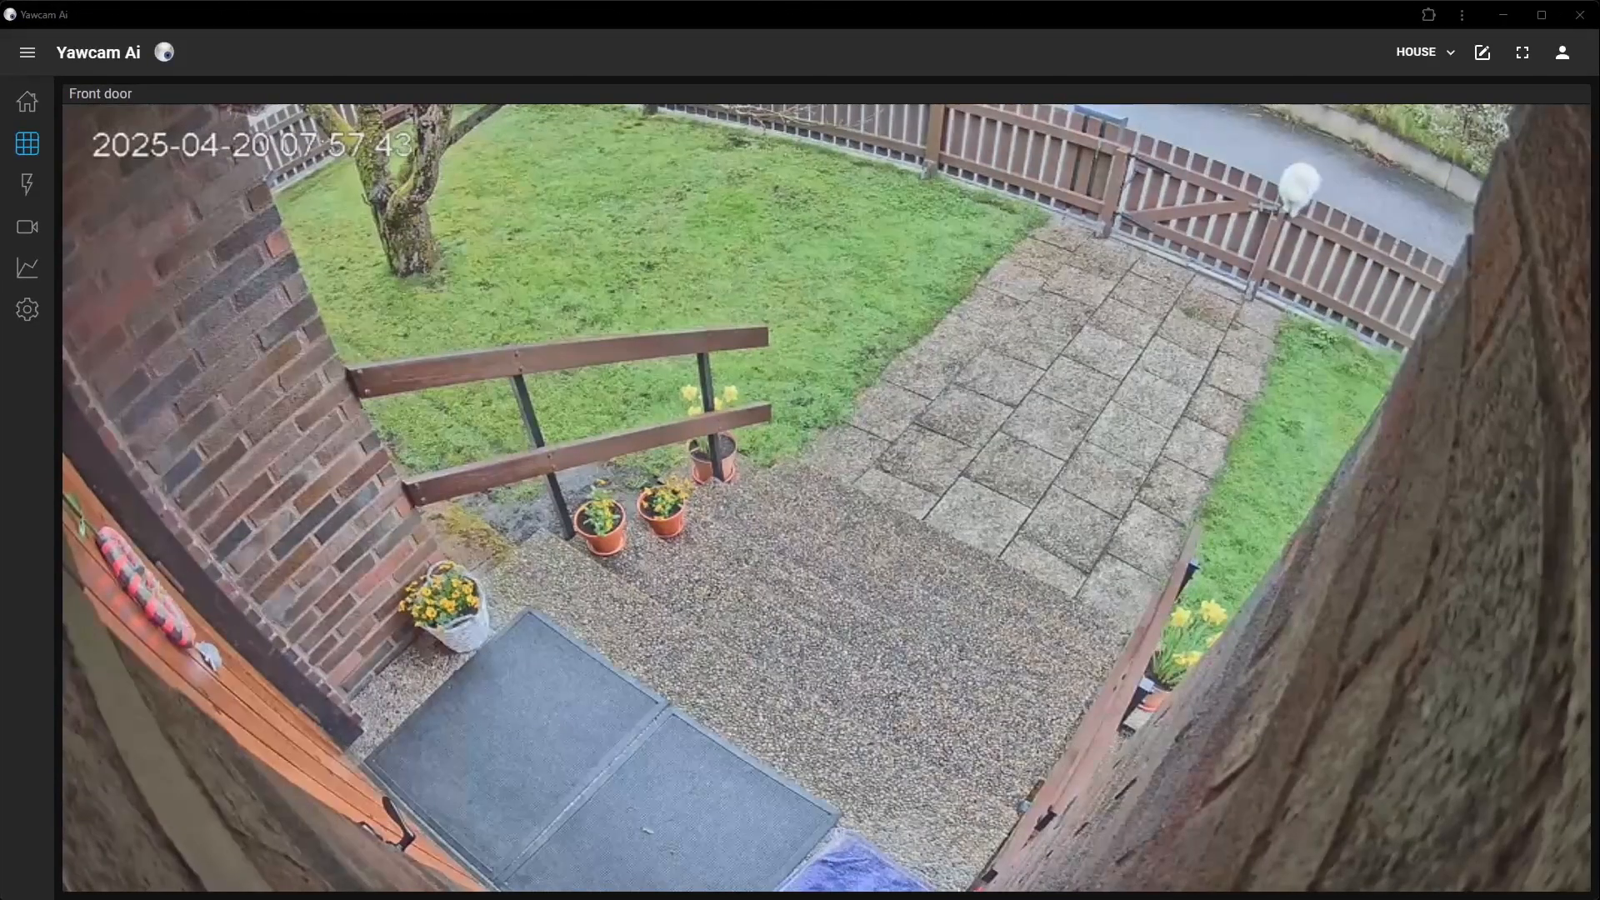